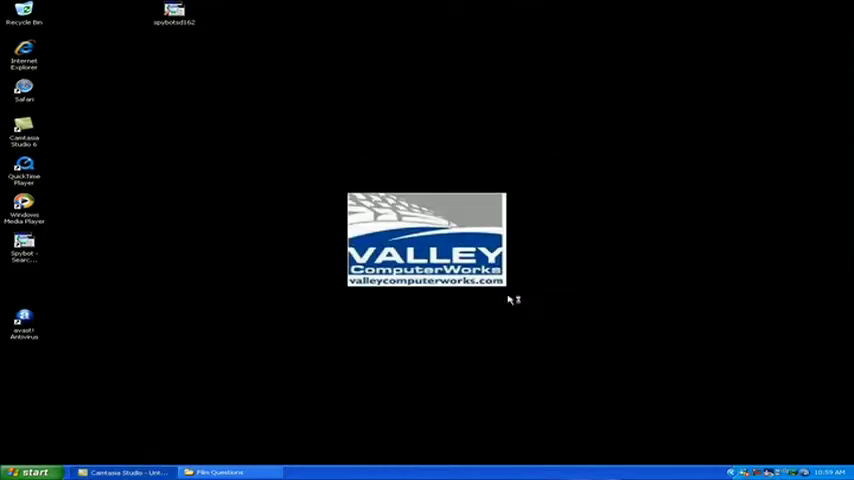
mouse_move(416, 250)
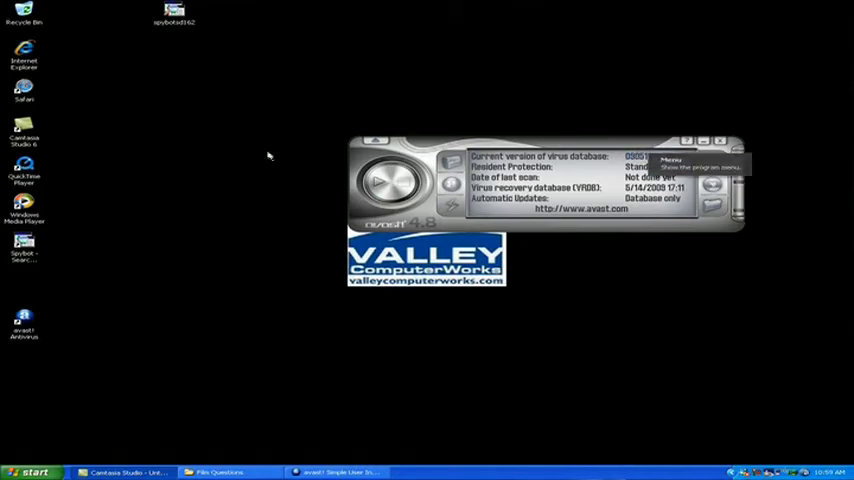
Step: Run an iAVS update of the virus definitions and close the update Summary window
click(672, 160)
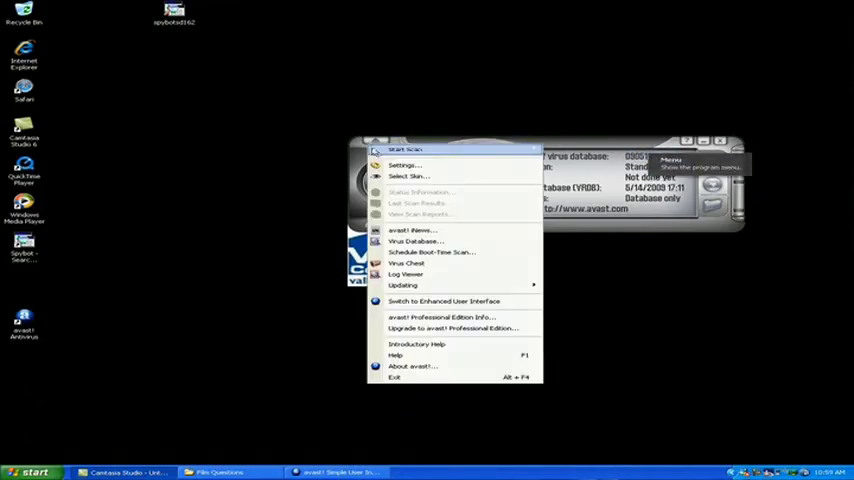
mouse_move(404, 284)
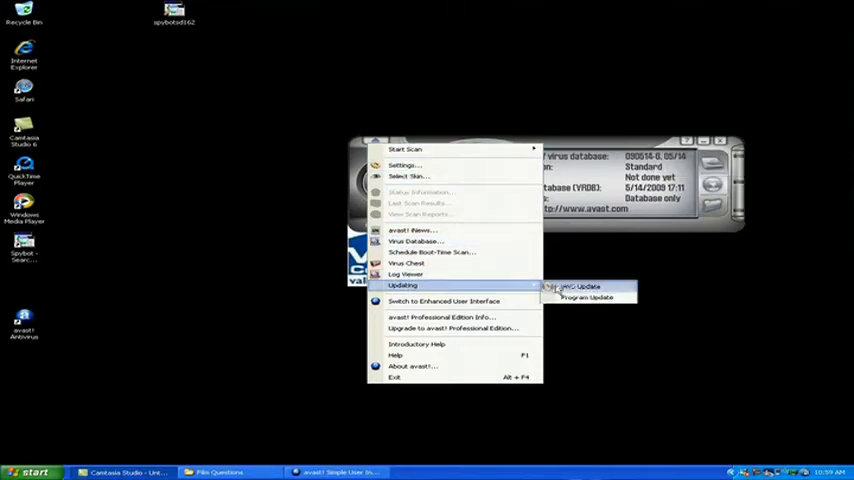
click(560, 296)
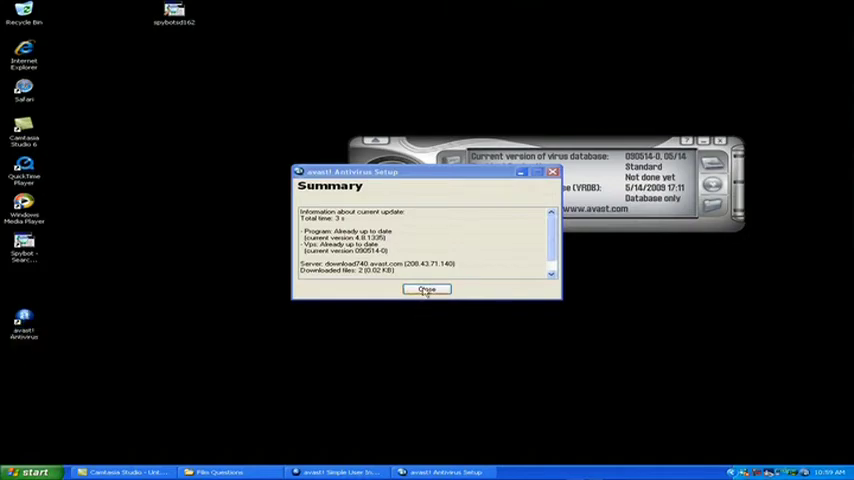
click(428, 290)
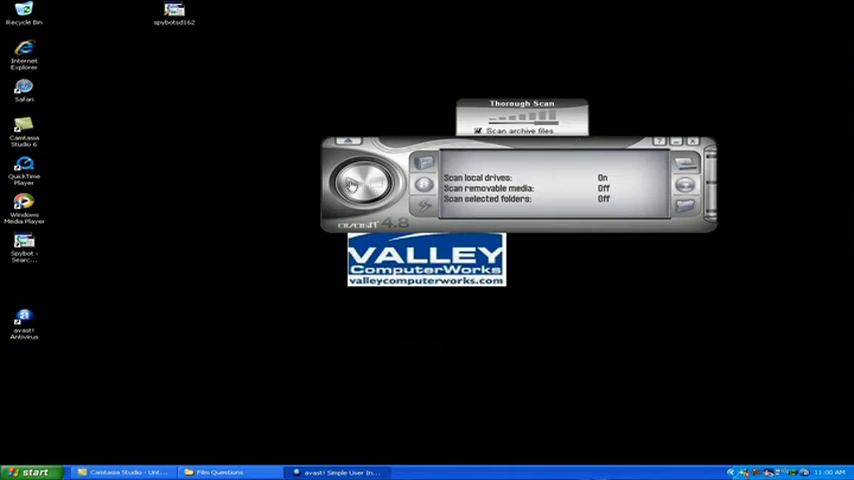
Step: Launch the Thorough Scan of local drives with Scan archive files enabled
click(352, 188)
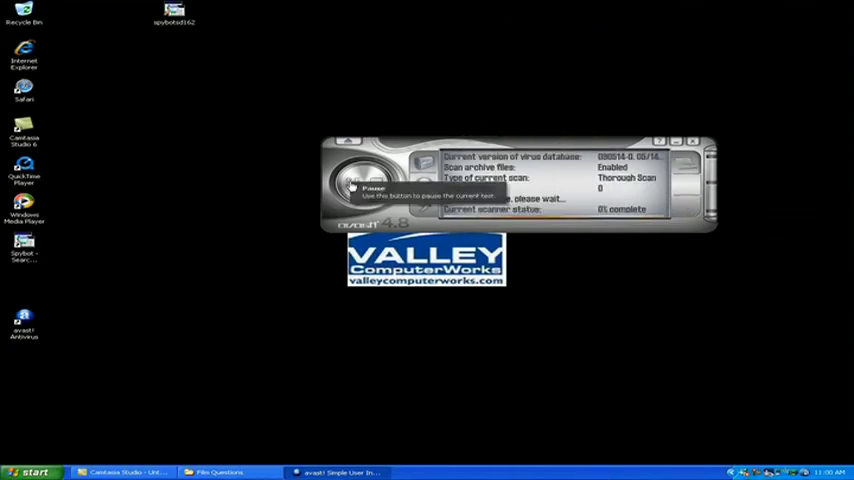